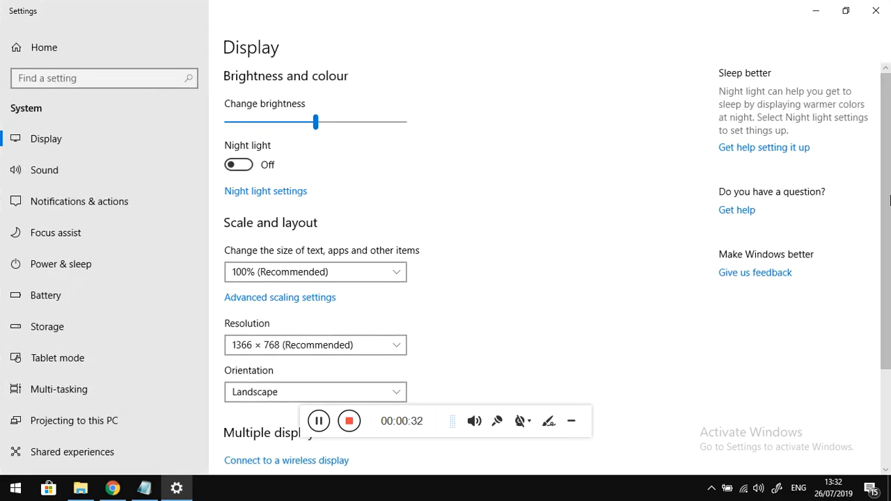
- Reveal the Display resolution choices, from 1366 × 768 (Recommended) down to 800 × 600
scroll(down, 3)
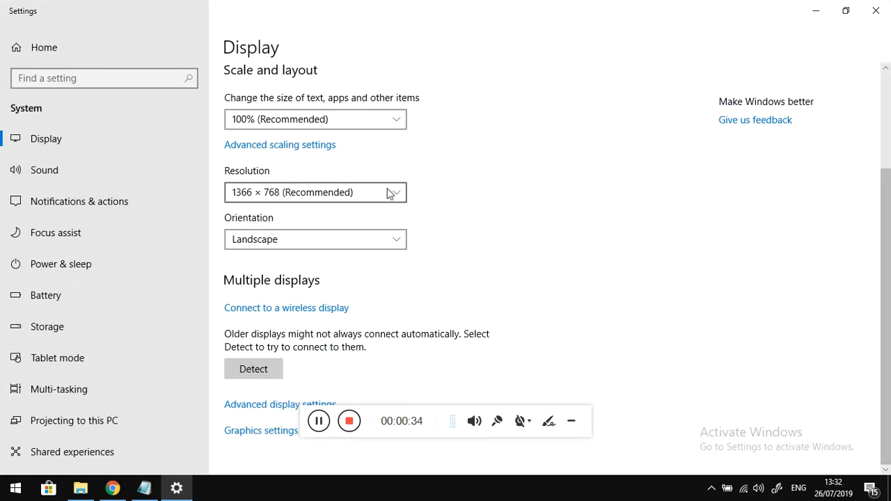
click(315, 192)
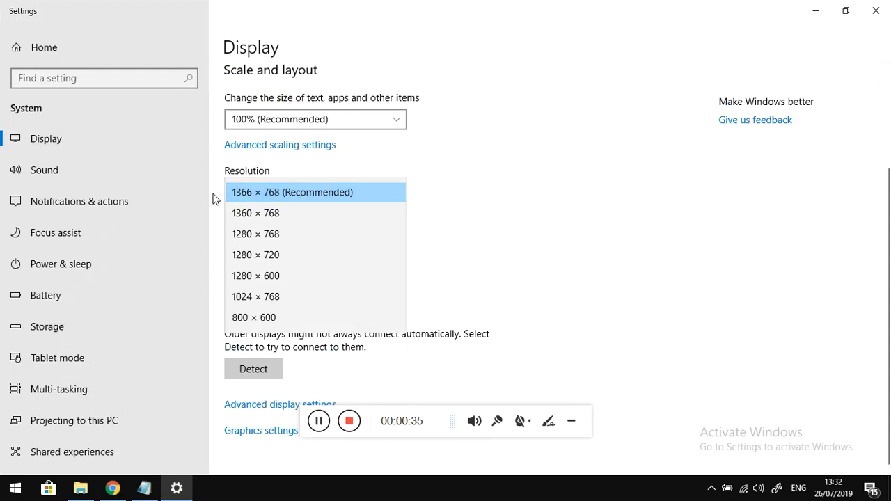
mouse_move(289, 192)
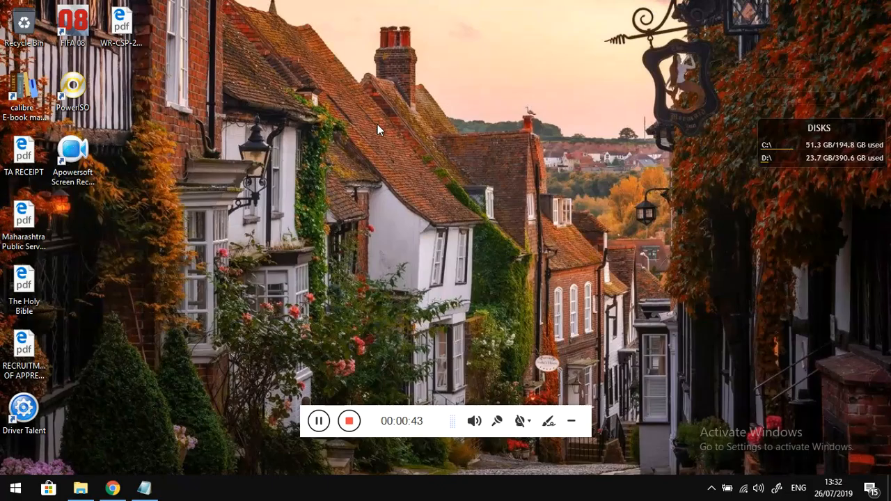
mouse_move(470, 142)
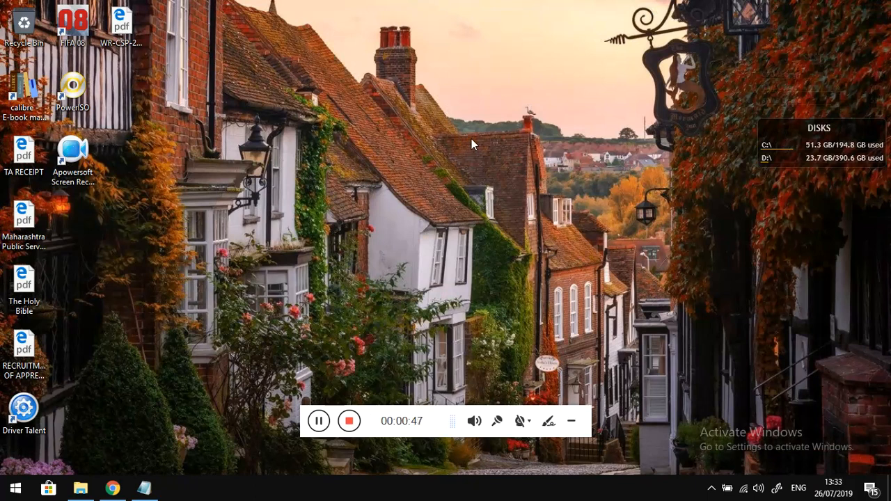
mouse_move(393, 165)
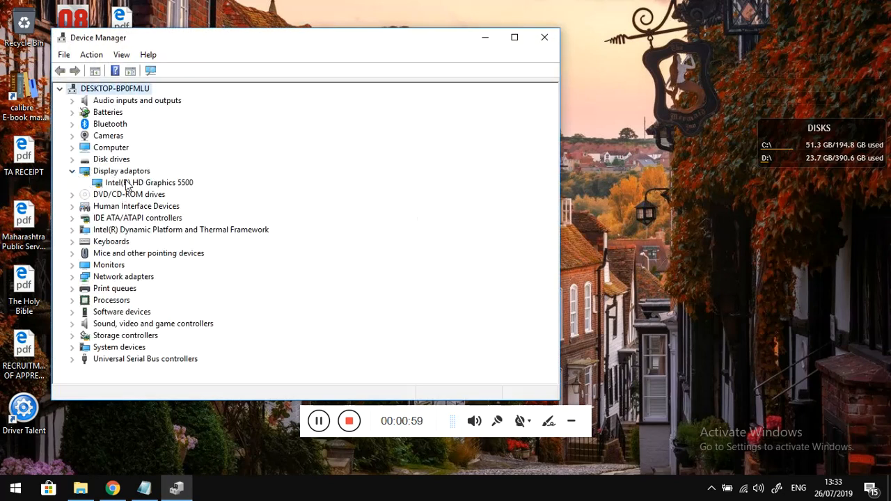
- Update the Intel HD Graphics 5500 driver via automatic search, confirming the best driver is installed
right_click(147, 182)
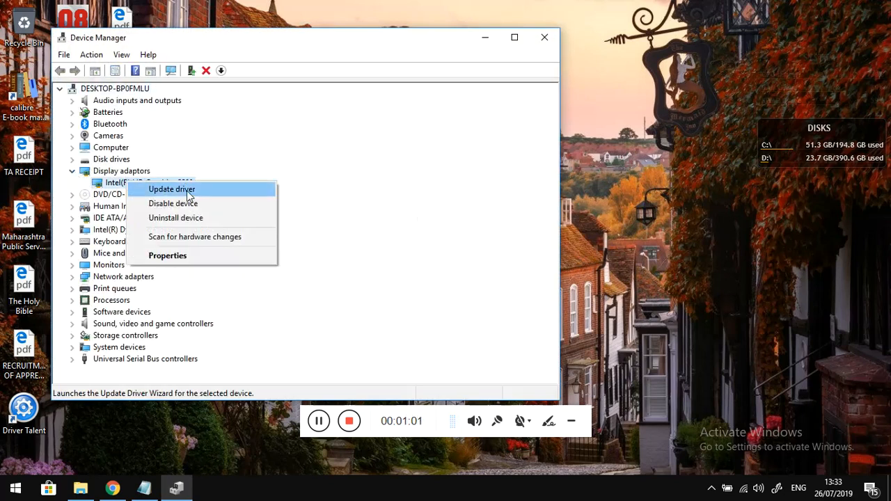
click(171, 190)
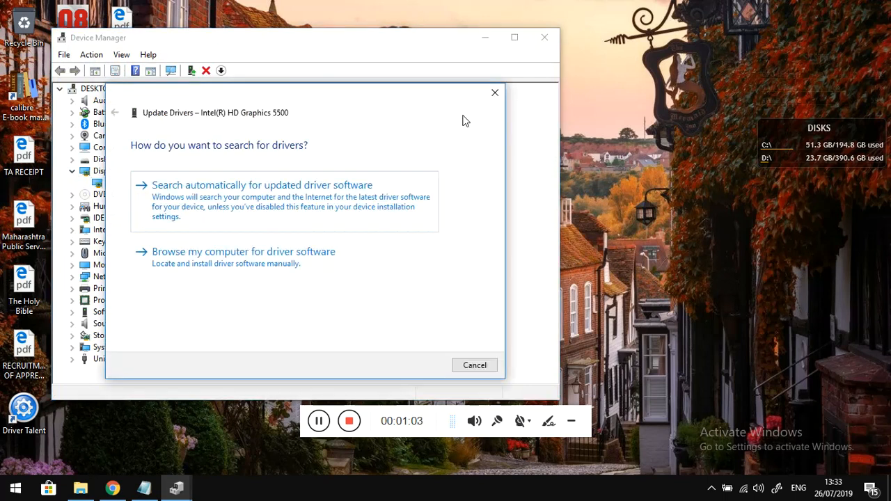
click(262, 184)
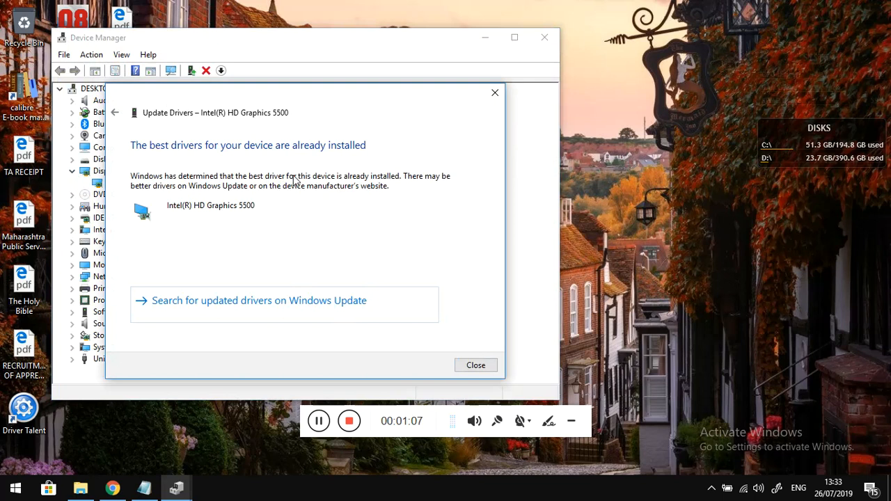
mouse_move(468, 114)
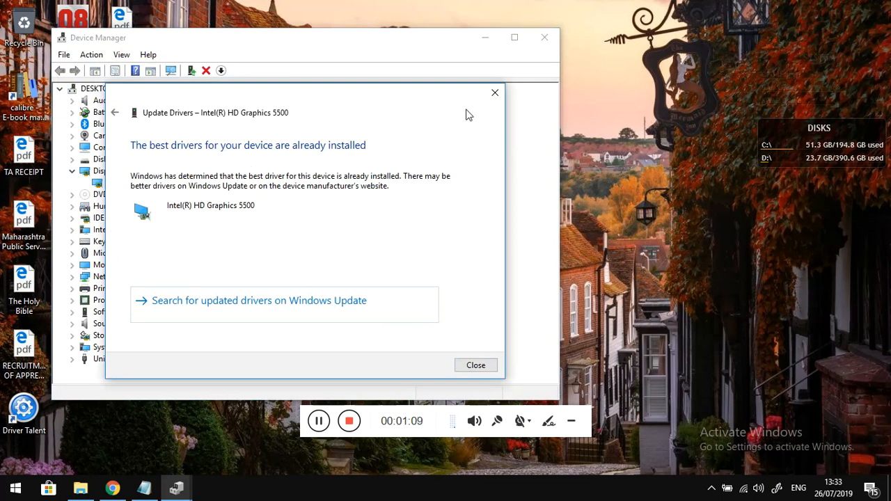
mouse_move(495, 92)
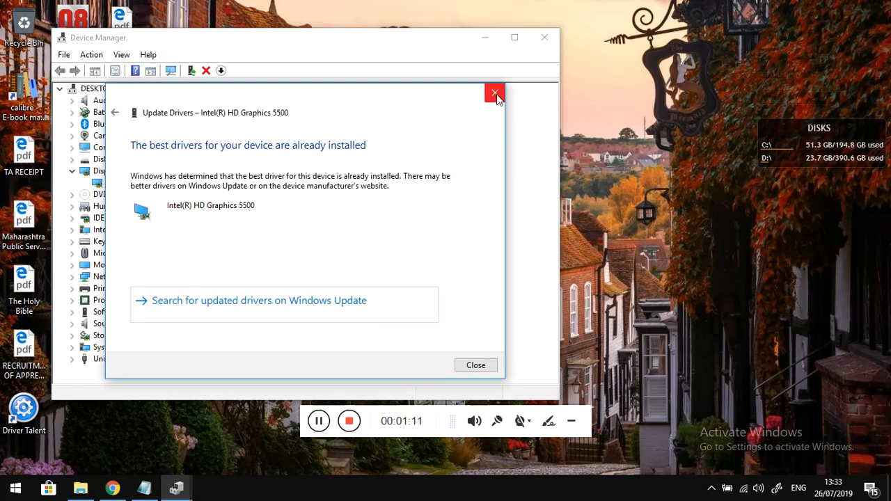
mouse_move(495, 92)
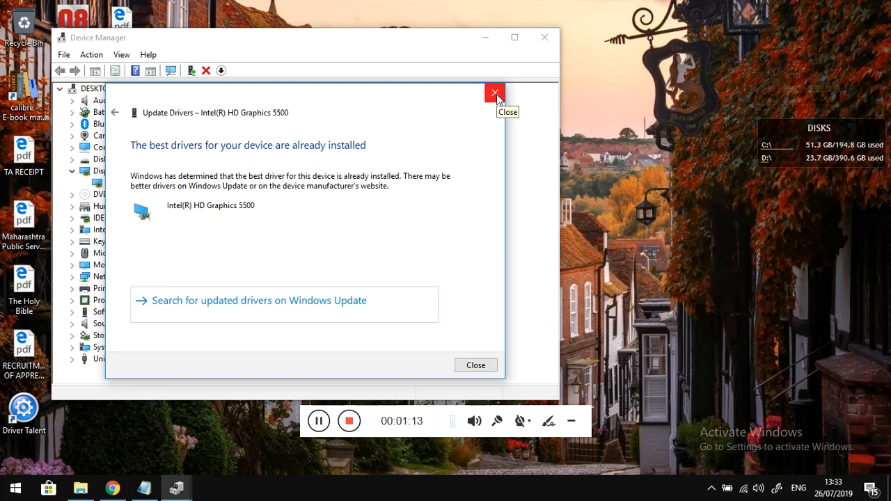
click(496, 92)
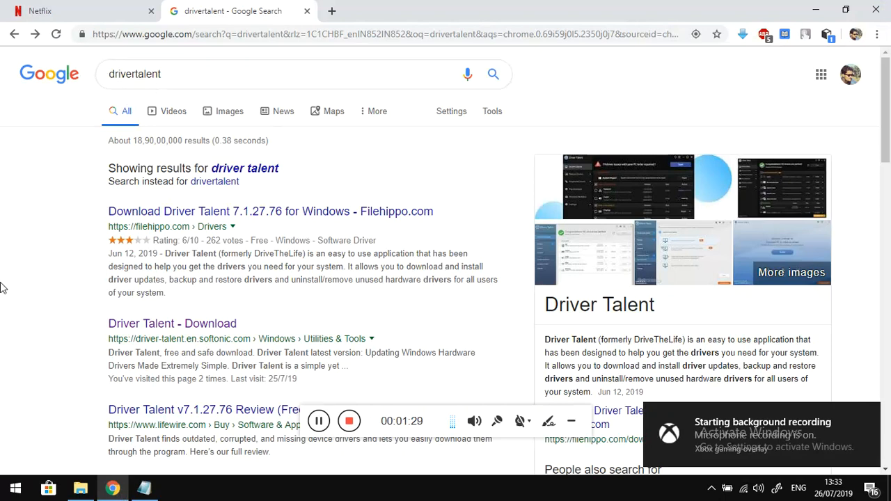
- Request the free download of Driver Talent from Softonic's page in the Google results
scroll(down, 3)
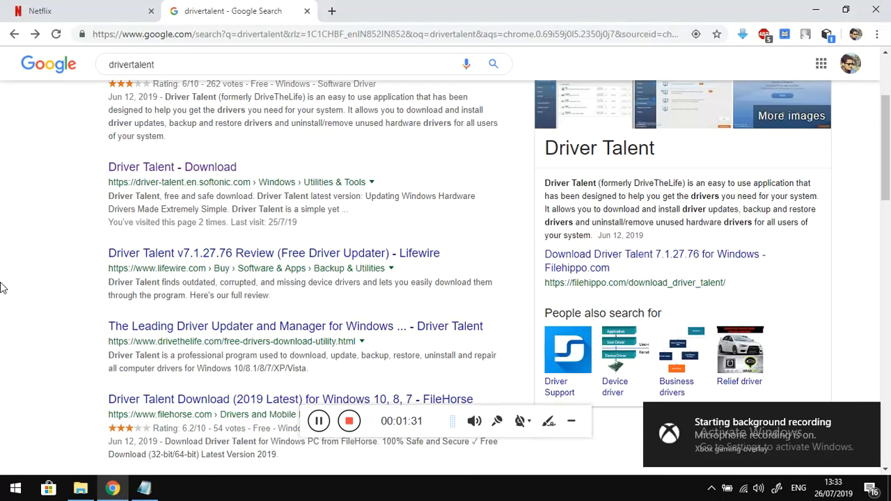
mouse_move(200, 170)
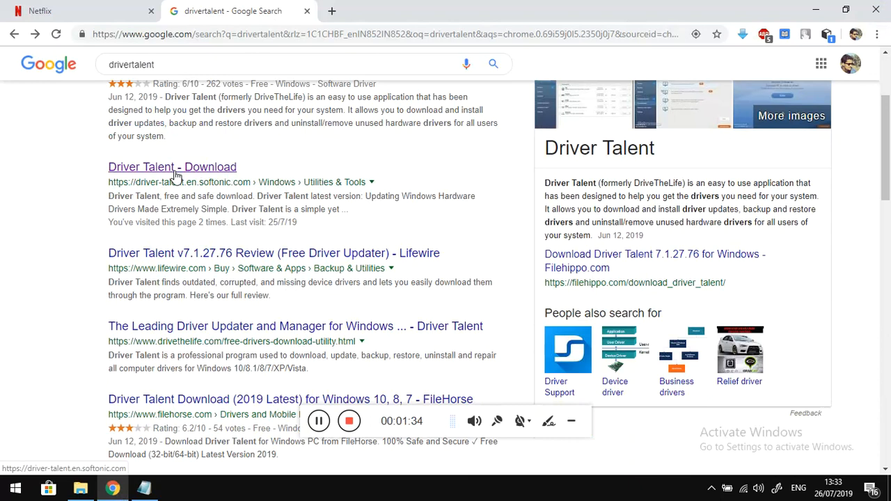
click(172, 167)
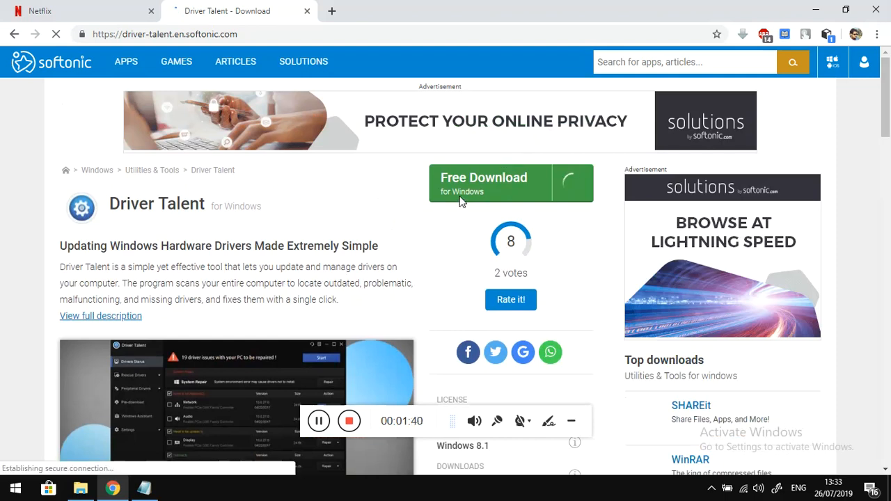
click(877, 33)
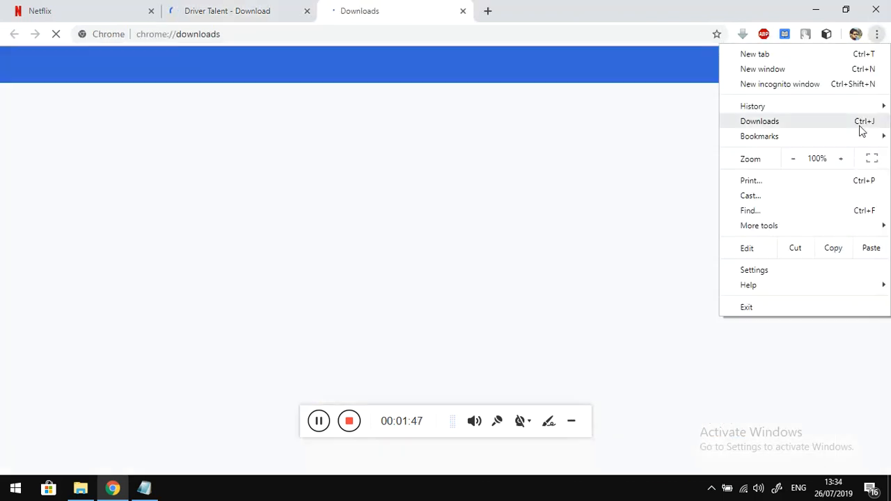
- Run DriverTalent_setup7.1.27.76.exe from Chrome's downloads list
click(760, 120)
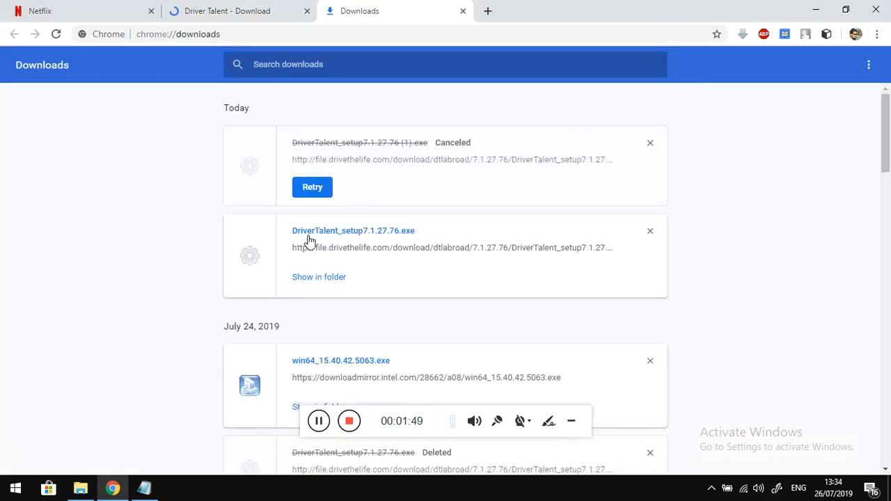
mouse_move(552, 130)
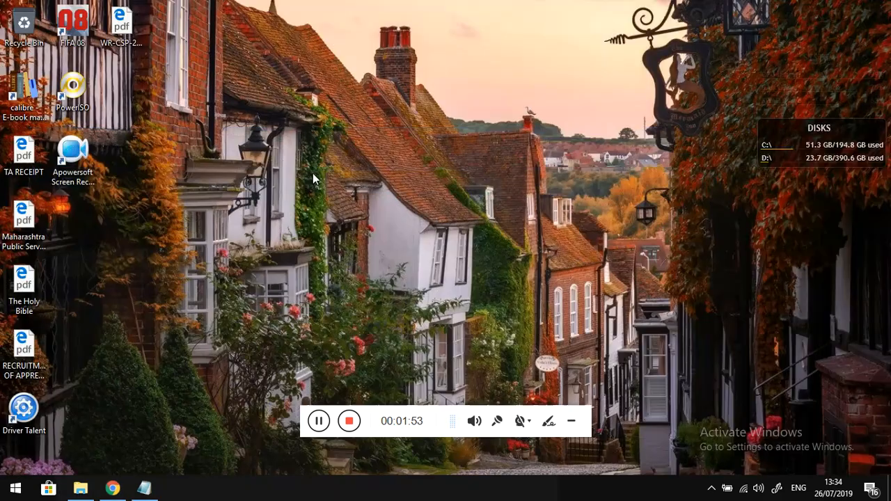
- Launch Driver Talent, view the Pro features, and request the Intel HD Graphics 5500 driver update
click(14, 488)
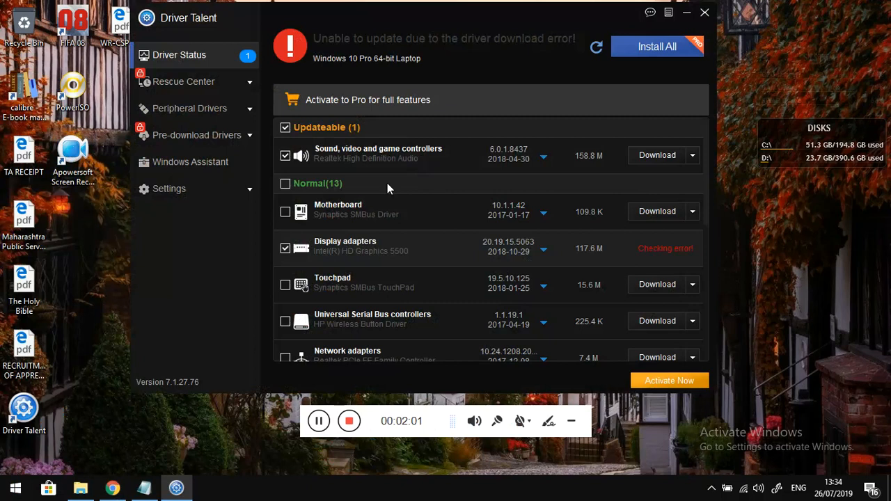
mouse_move(284, 198)
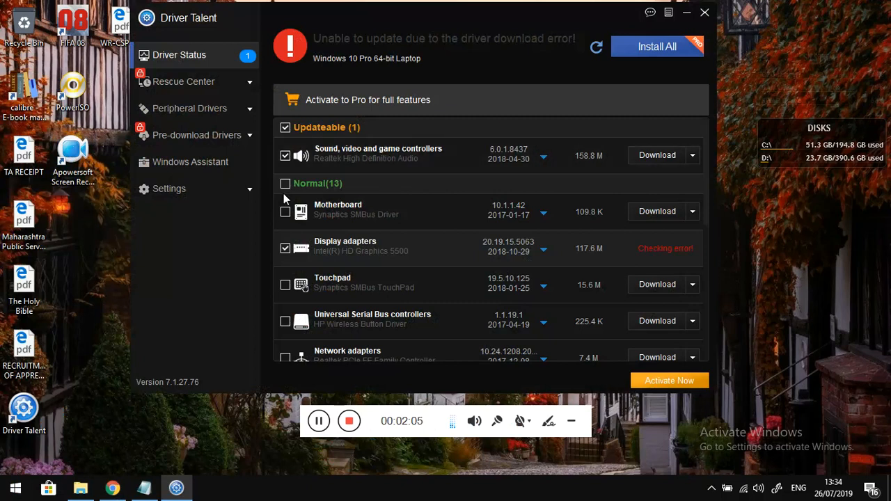
mouse_move(438, 198)
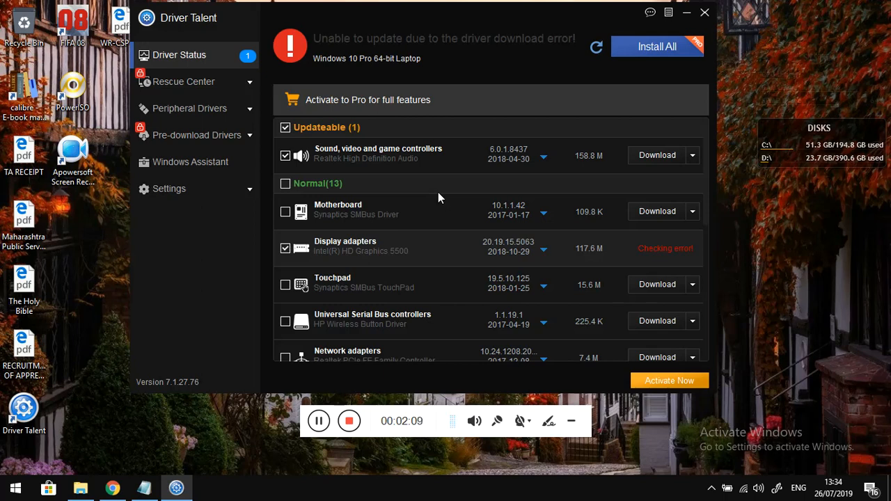
mouse_move(613, 184)
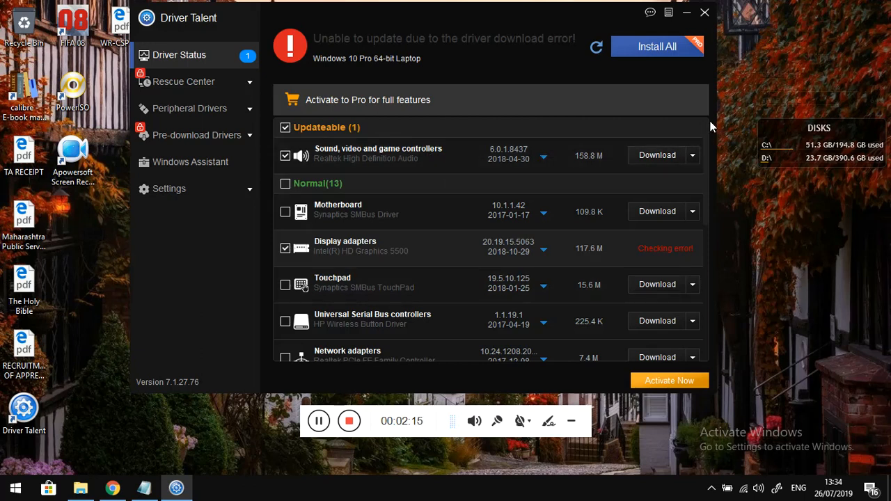
click(367, 100)
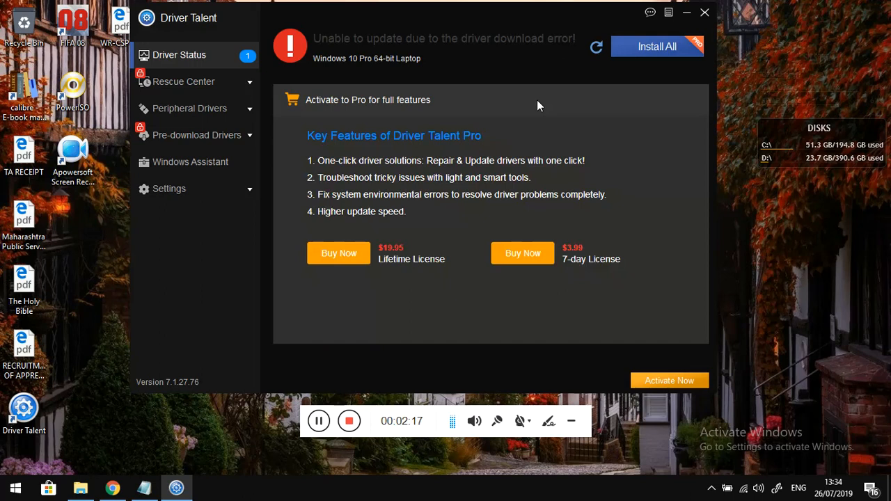
mouse_move(458, 242)
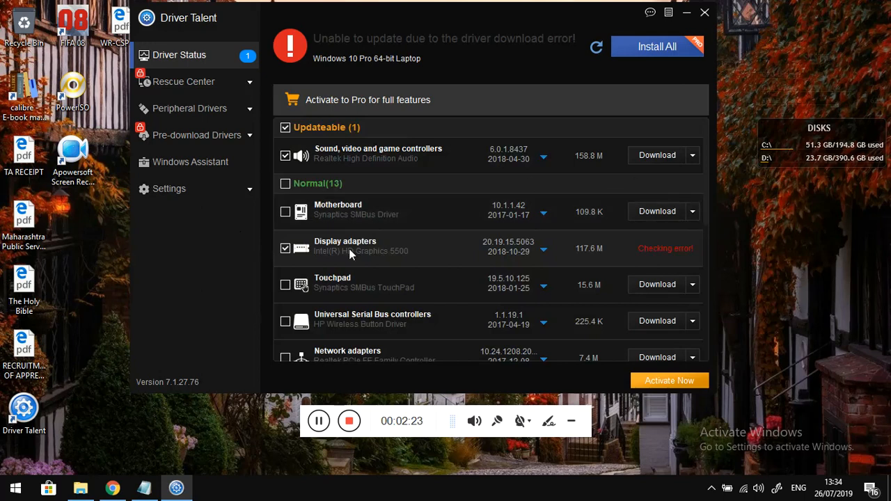
mouse_move(373, 249)
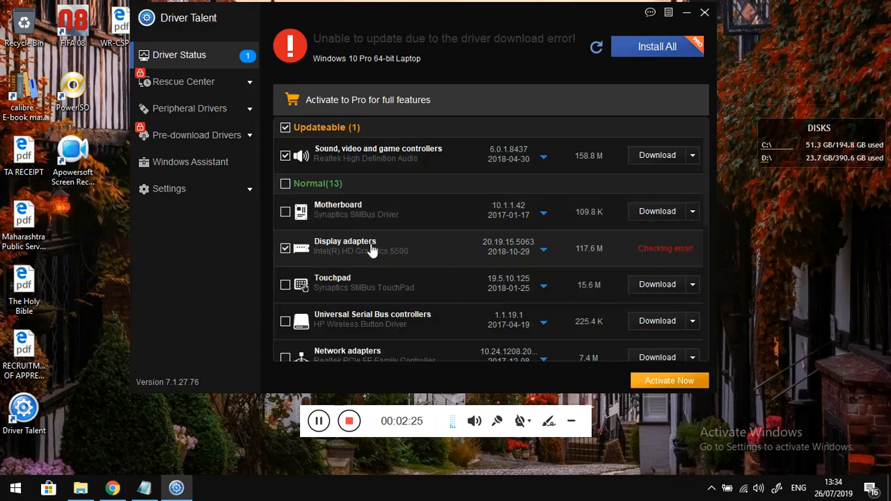
mouse_move(327, 246)
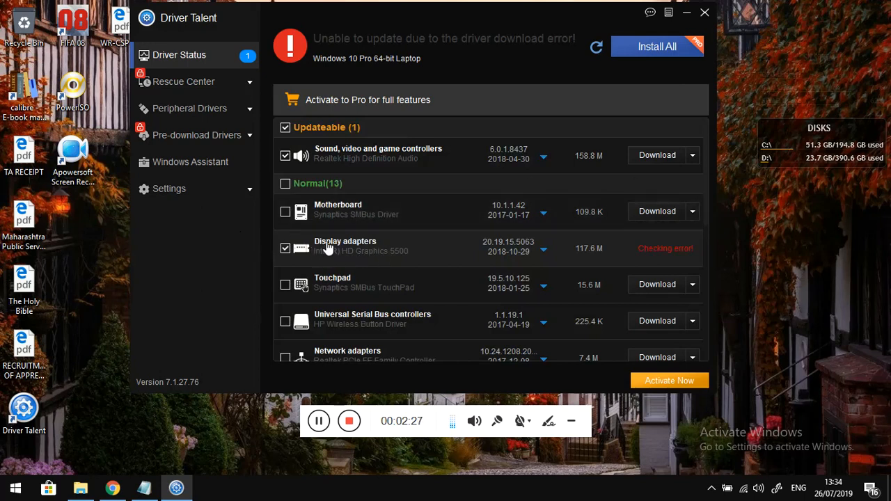
mouse_move(606, 254)
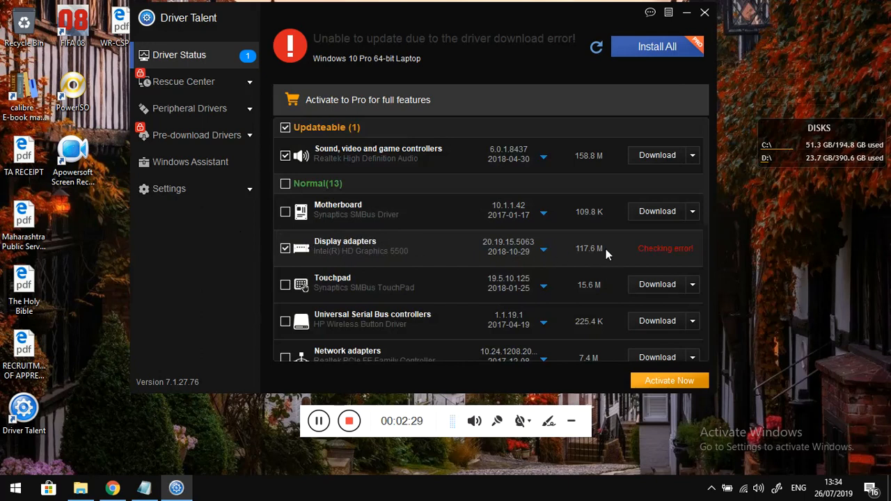
click(687, 13)
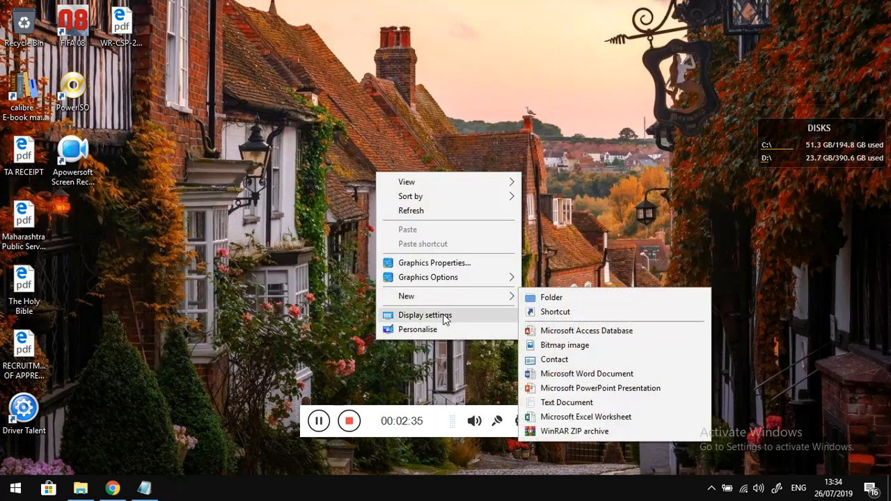
- Reopen Display settings from the desktop and confirm resolution reads 1366 × 768 (Recommended)
click(425, 315)
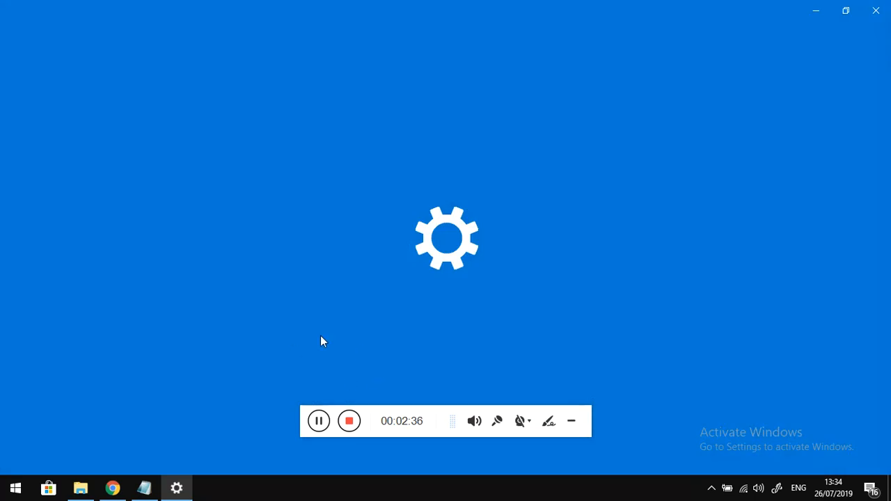
click(175, 487)
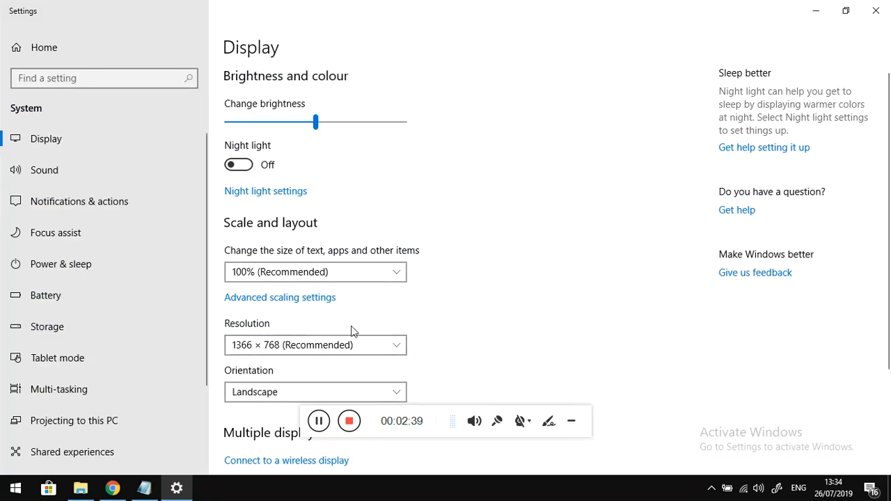